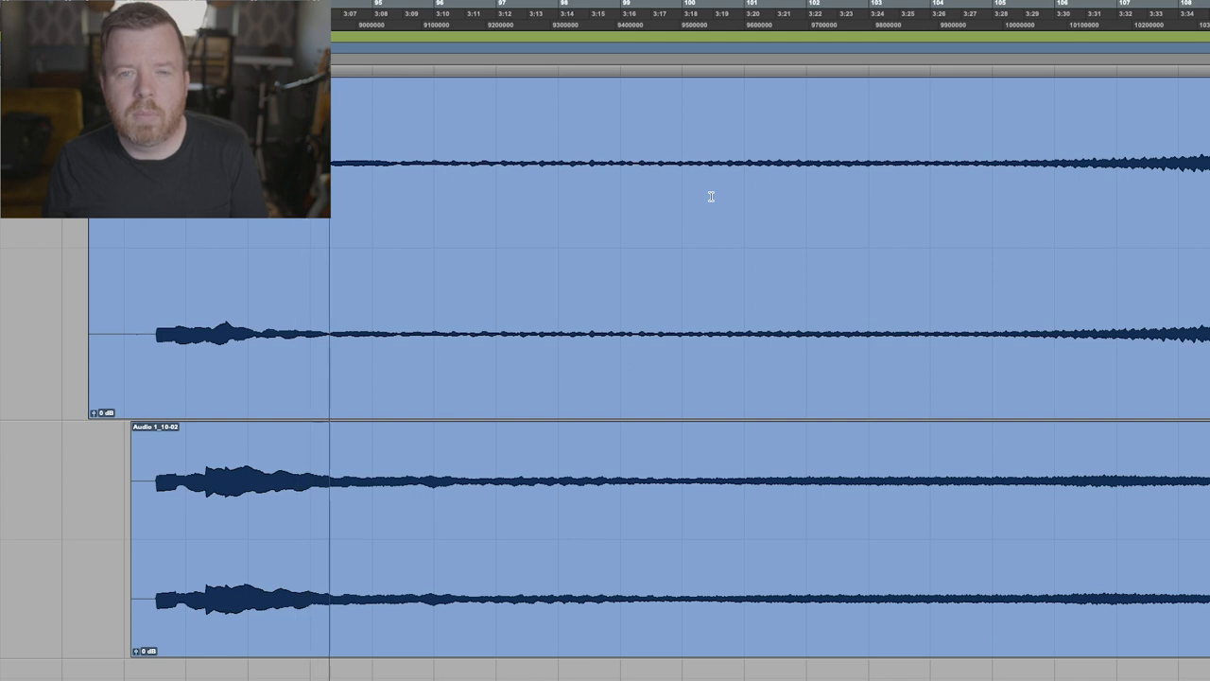
Step: Switch Antiquarian Echo into edit mode via the wrench icon on its header
{"action": "left_click", "coordinate": [393, 17]}
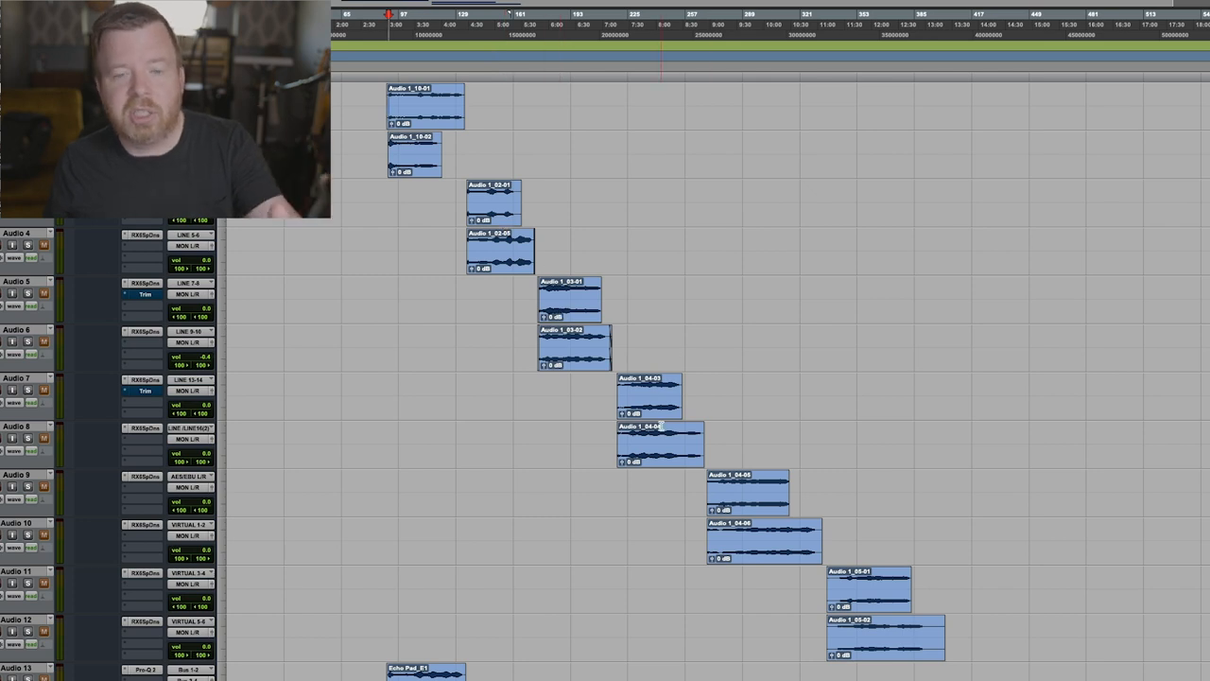
{"action": "mouse_move", "coordinate": [870, 586]}
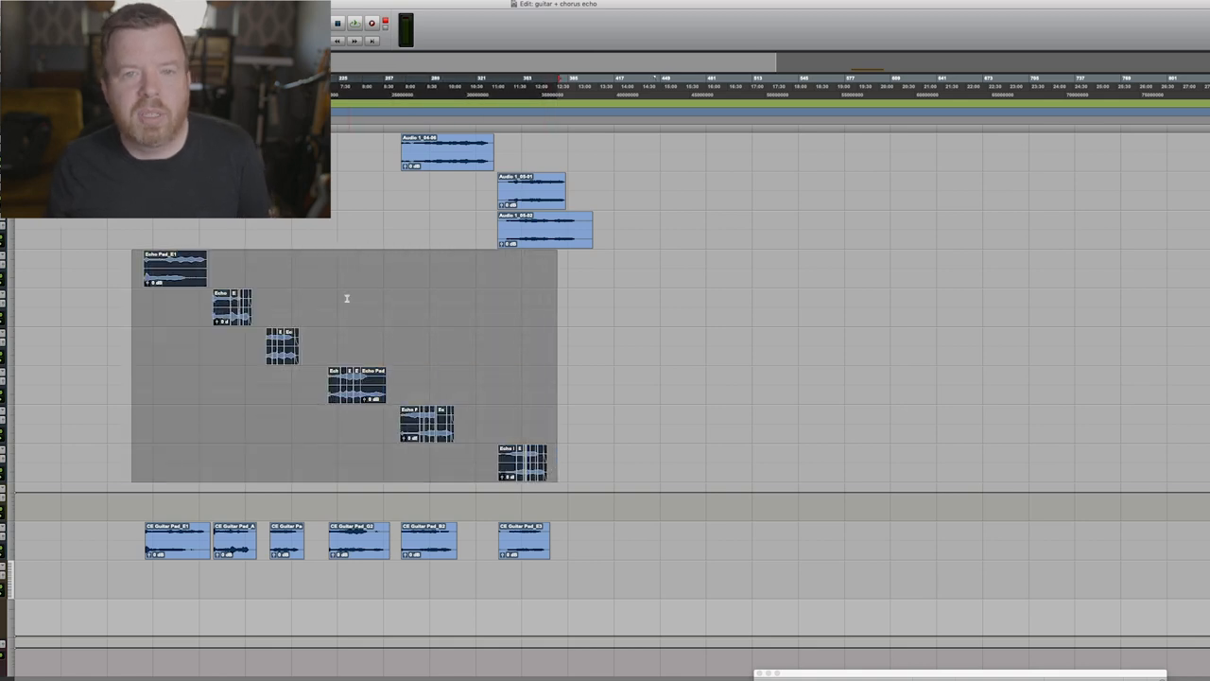
{"action": "scroll", "scroll_direction": "down", "scroll_amount": 3}
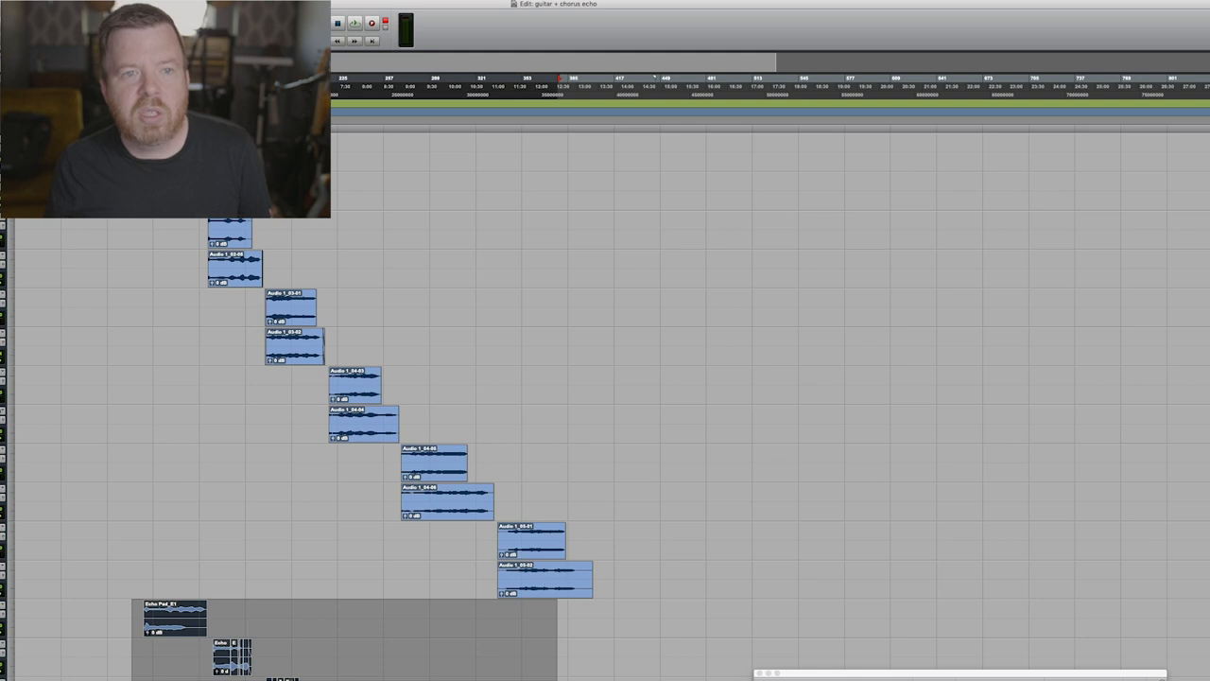
{"action": "scroll", "scroll_direction": "down", "scroll_amount": 3}
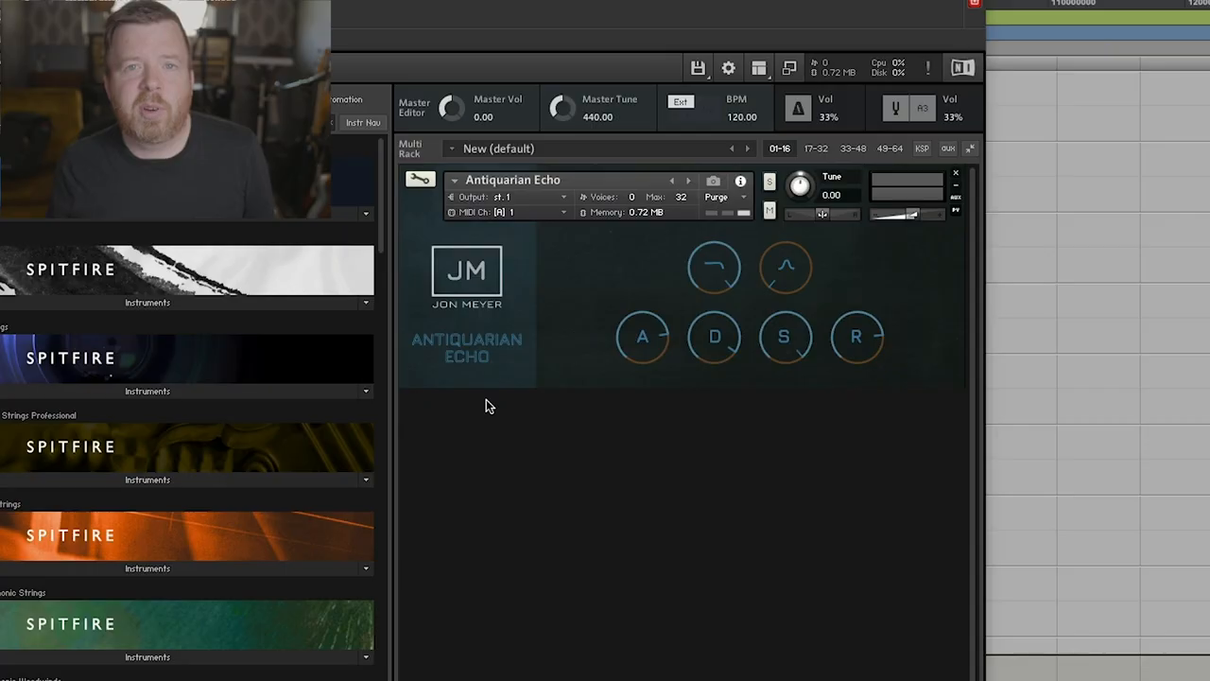
{"action": "mouse_move", "coordinate": [412, 304]}
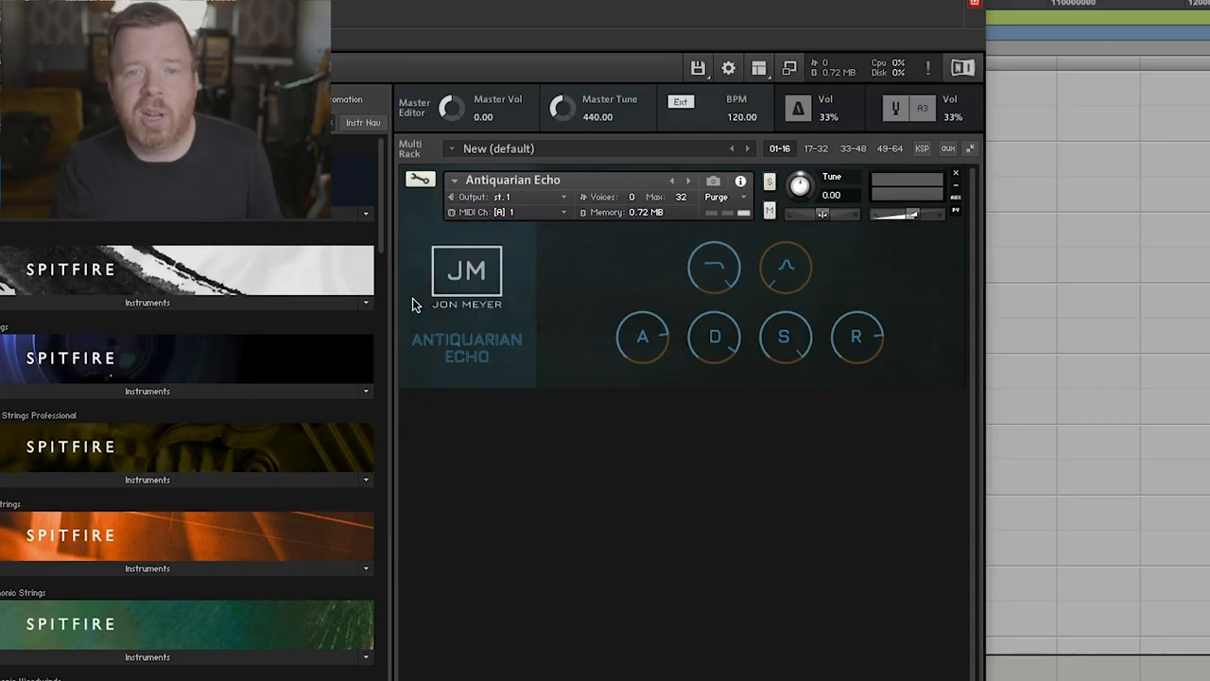
{"action": "mouse_move", "coordinate": [426, 380]}
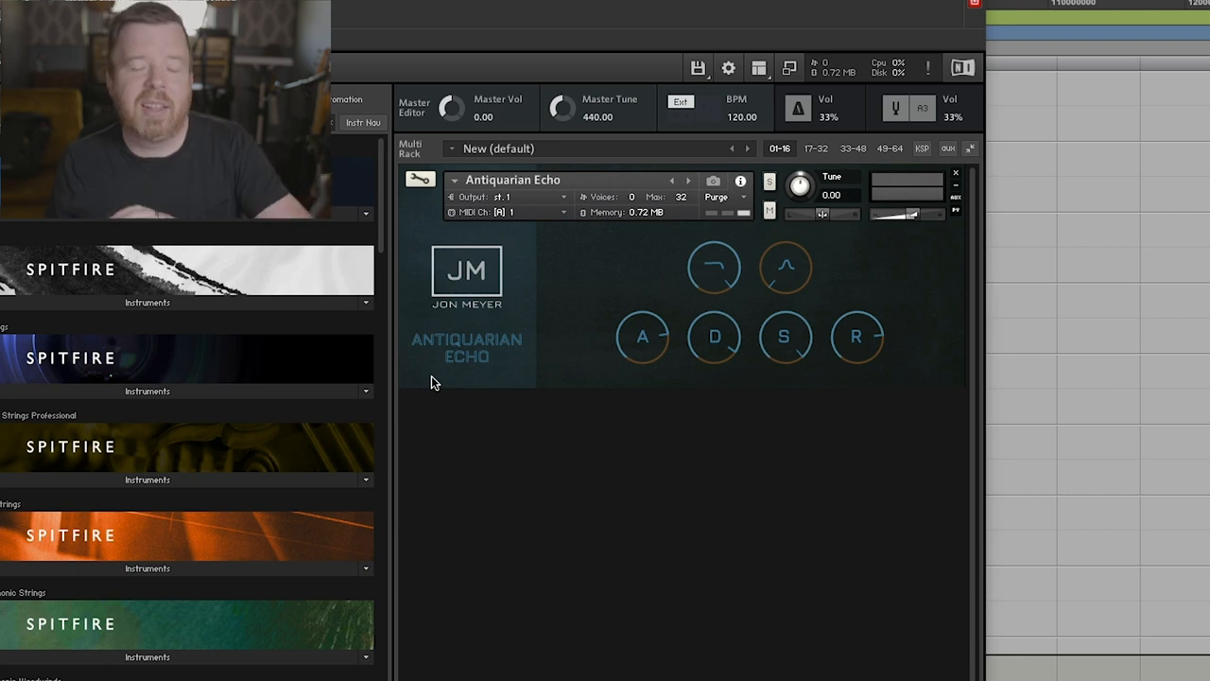
{"action": "mouse_move", "coordinate": [545, 529]}
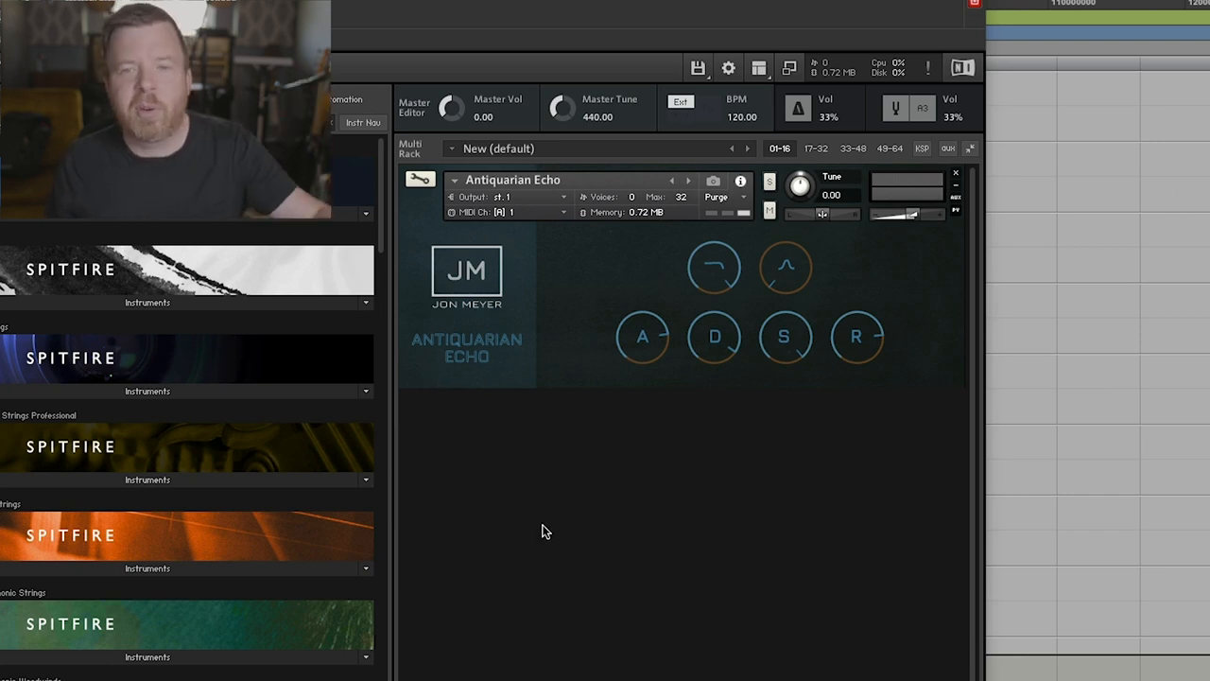
{"action": "mouse_move", "coordinate": [492, 543]}
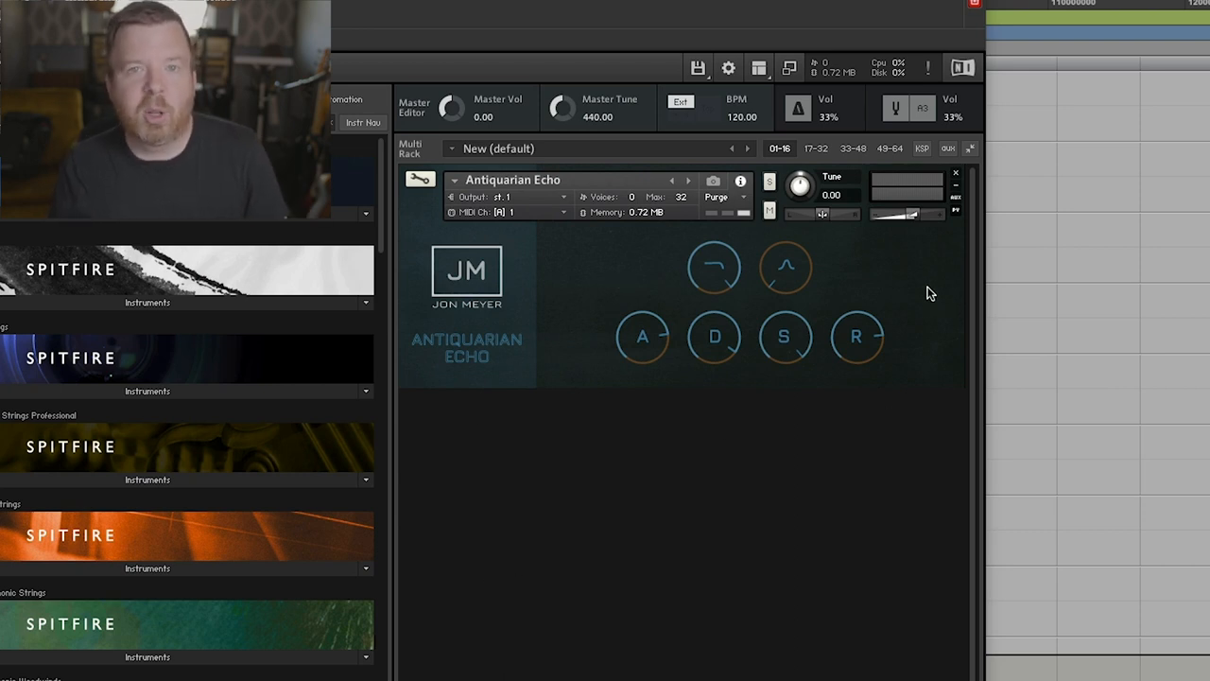
{"action": "mouse_move", "coordinate": [420, 181]}
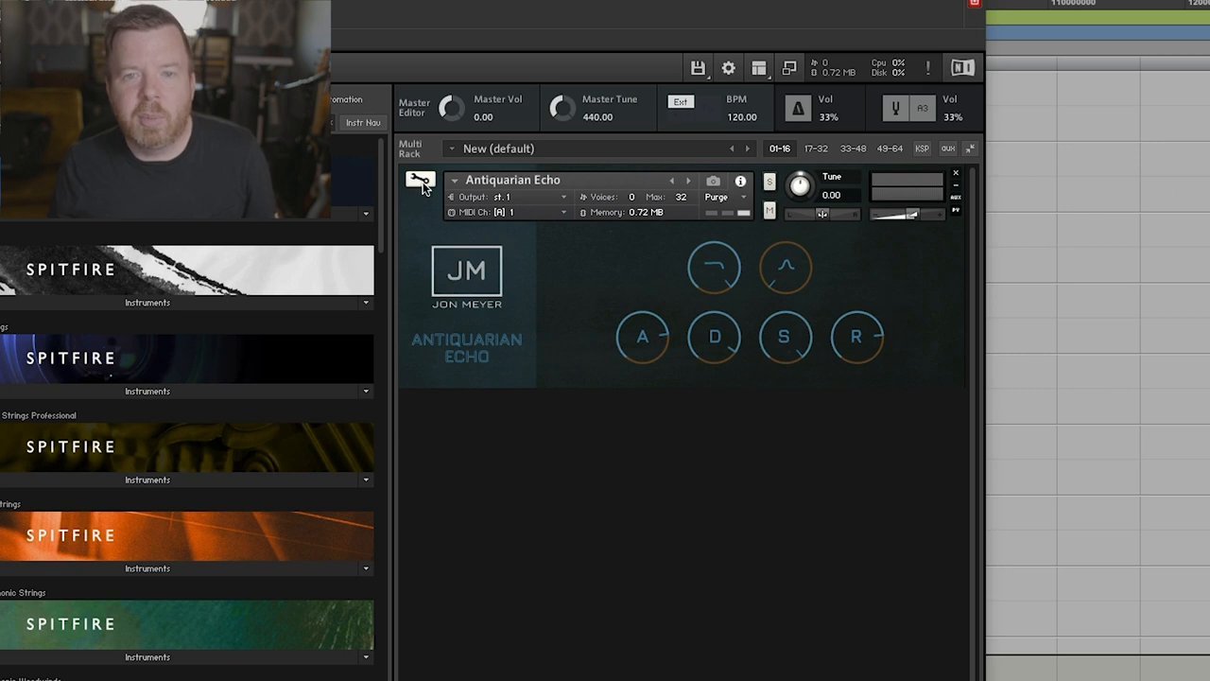
{"action": "left_click", "coordinate": [419, 182]}
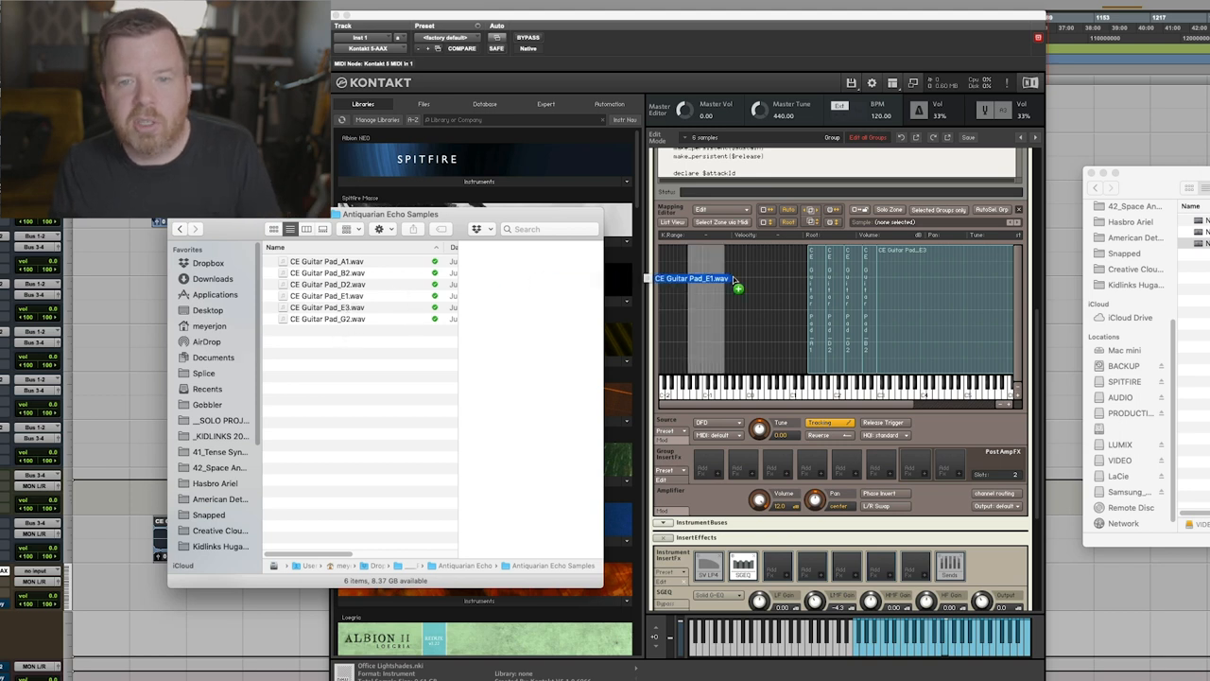
Step: Drop the CE Guitar Pad WAVs in as zones and auto-map them using the file-name Root Key token
{"action": "left_click_drag", "start_coordinate": [692, 278], "coordinate": [726, 318]}
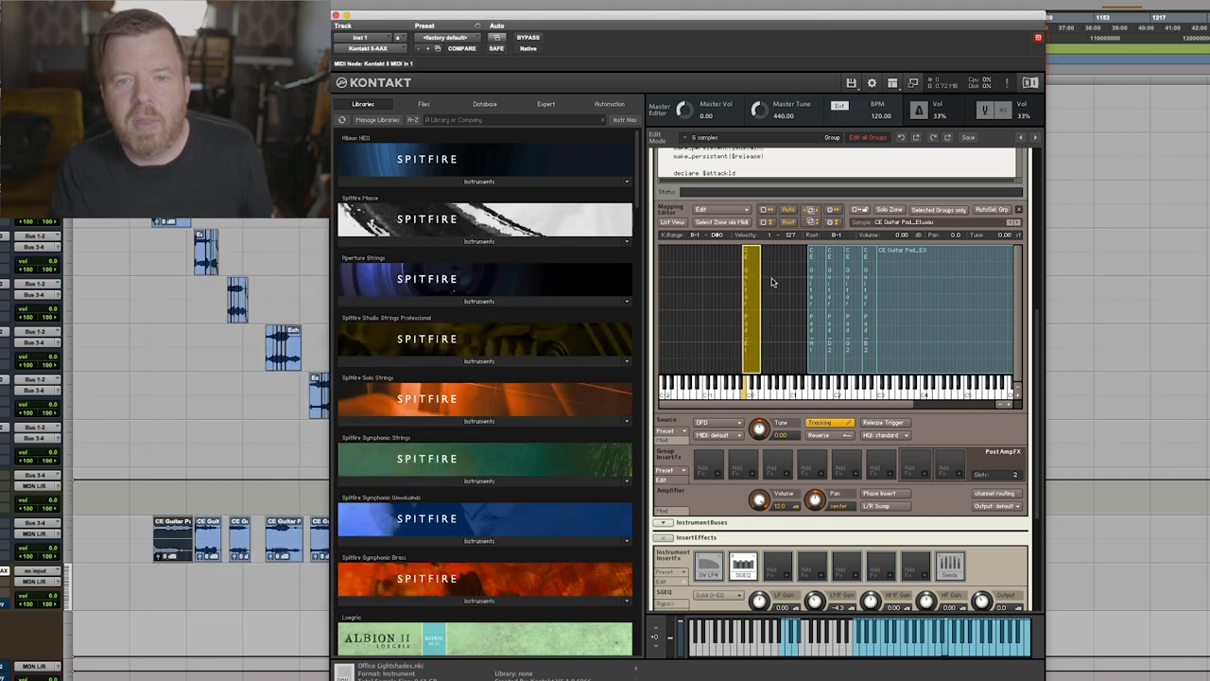
{"action": "right_click", "coordinate": [772, 281]}
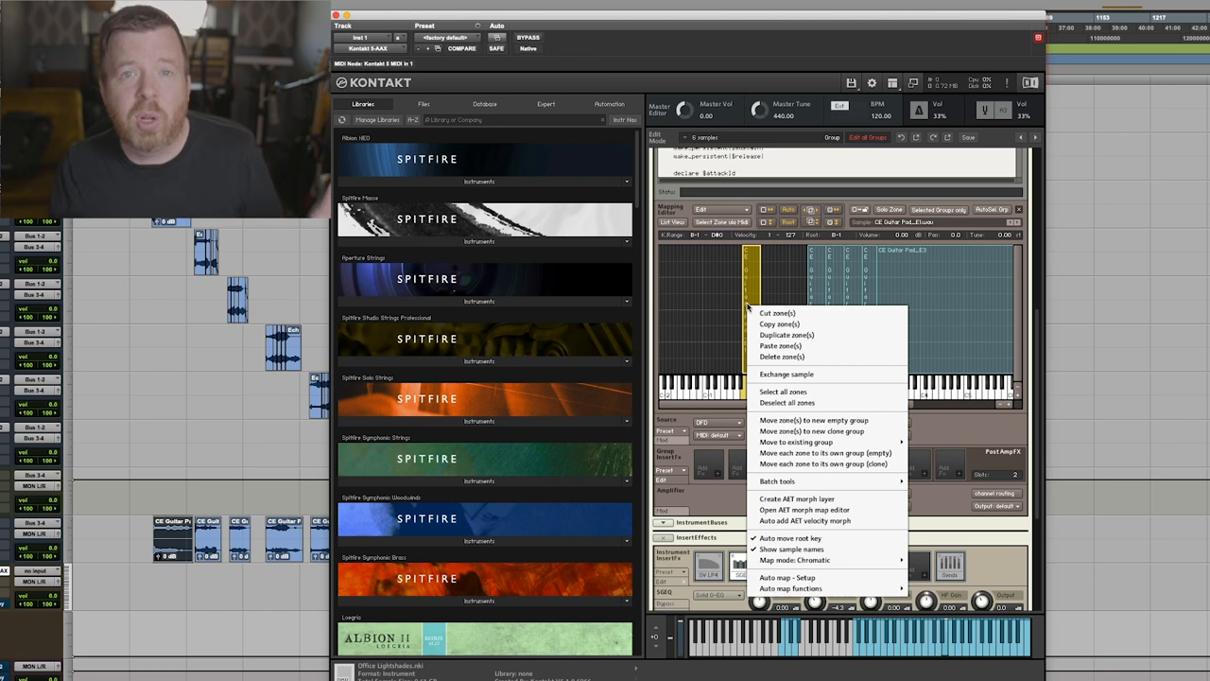
{"action": "left_click", "coordinate": [787, 578]}
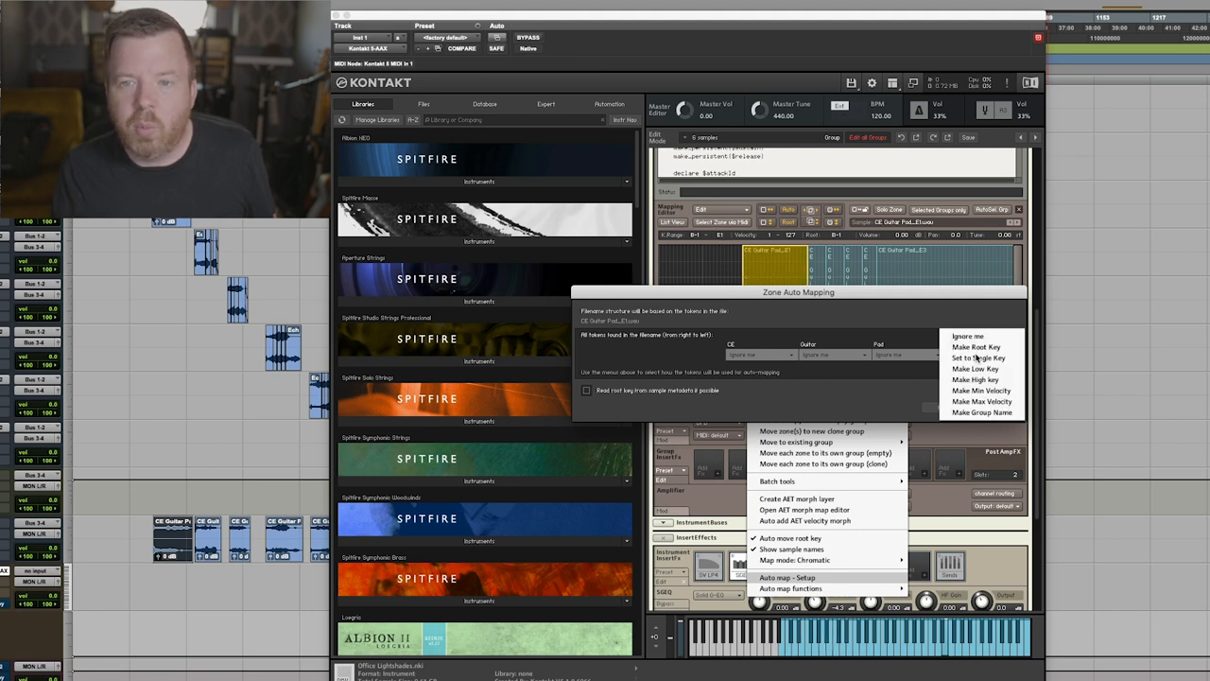
{"action": "left_click", "coordinate": [974, 368]}
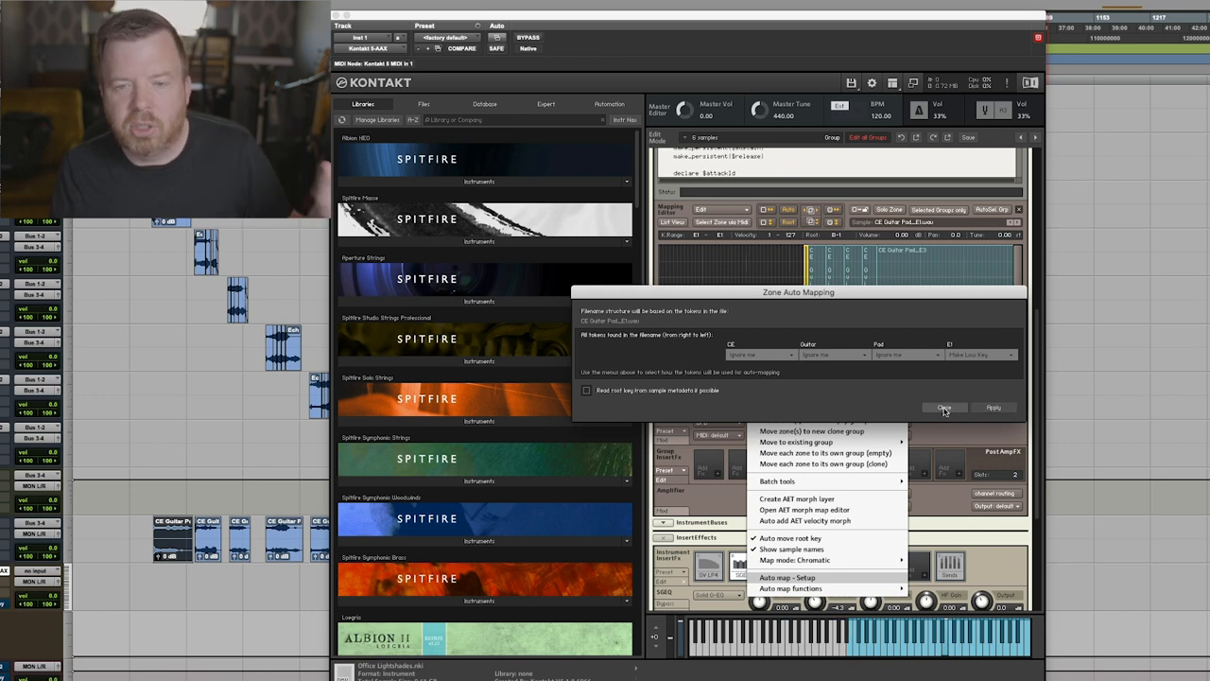
{"action": "left_click", "coordinate": [943, 408]}
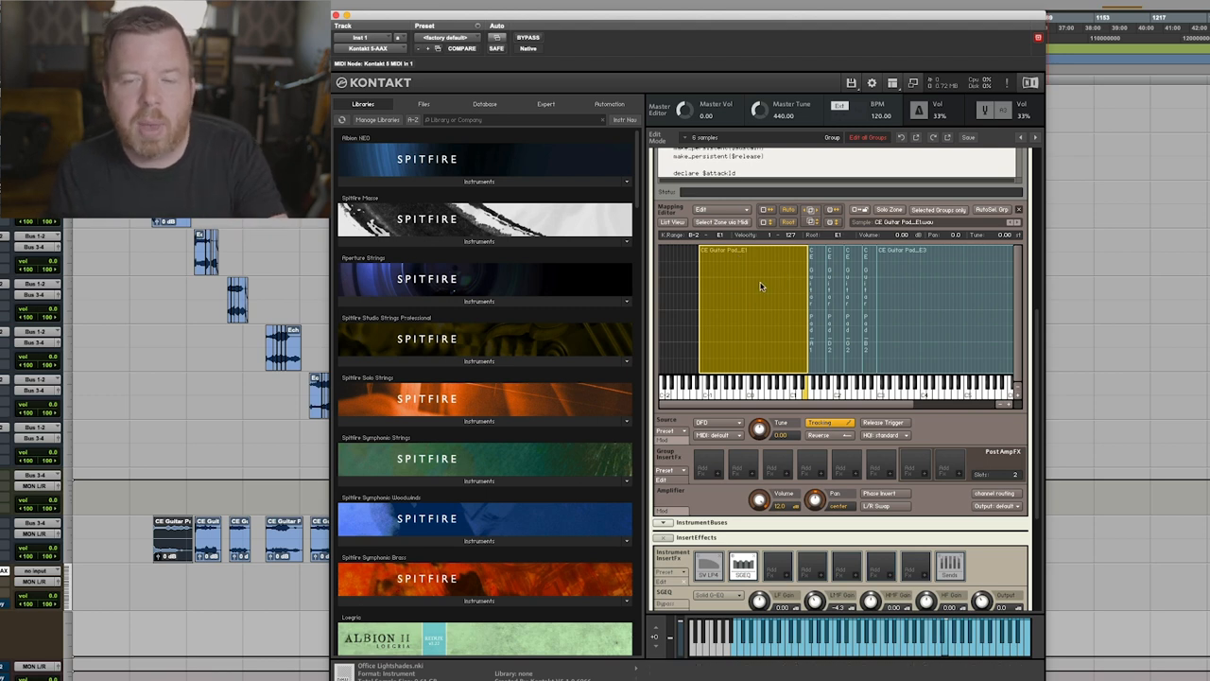
{"action": "mouse_move", "coordinate": [994, 272]}
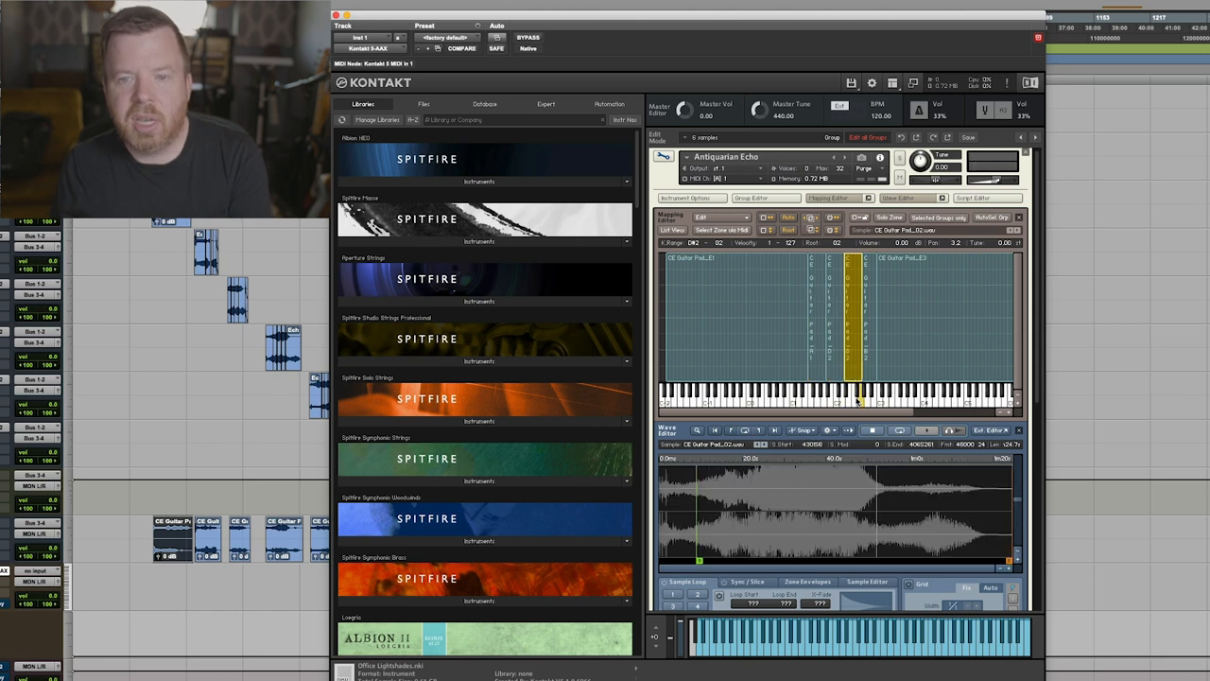
{"action": "left_click", "coordinate": [917, 321]}
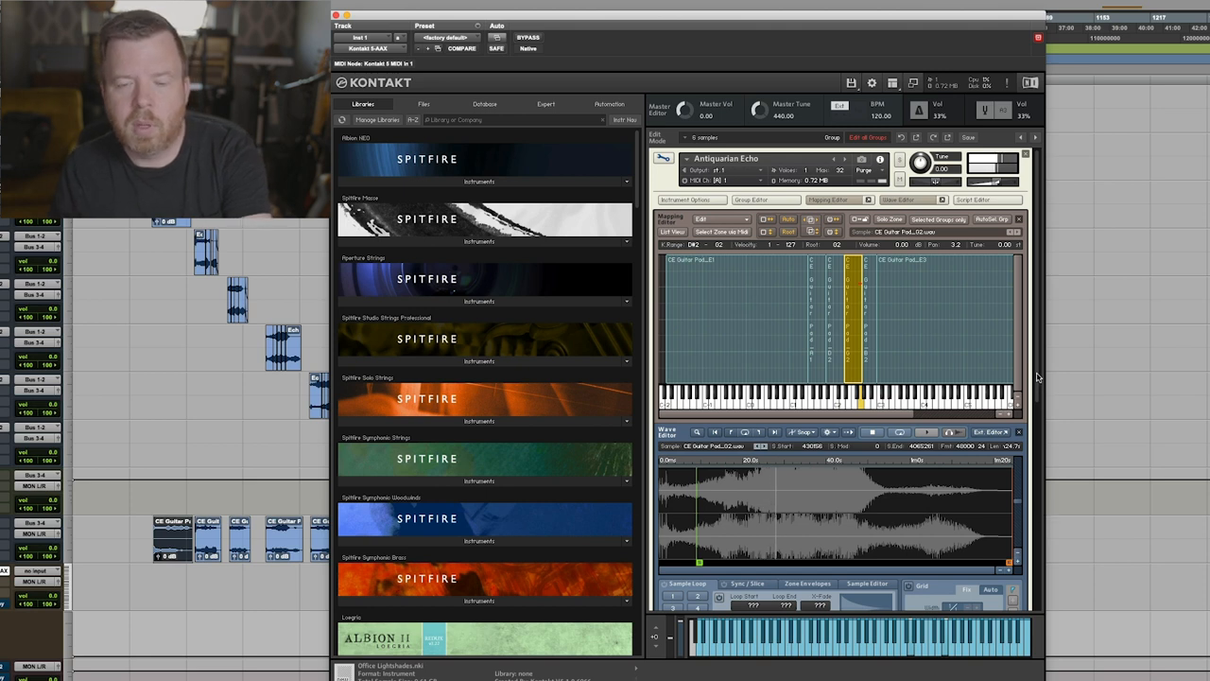
Step: Scroll the Kontakt view back toward the performance panel with its ADSR controls
{"action": "scroll", "scroll_direction": "down", "scroll_amount": 3}
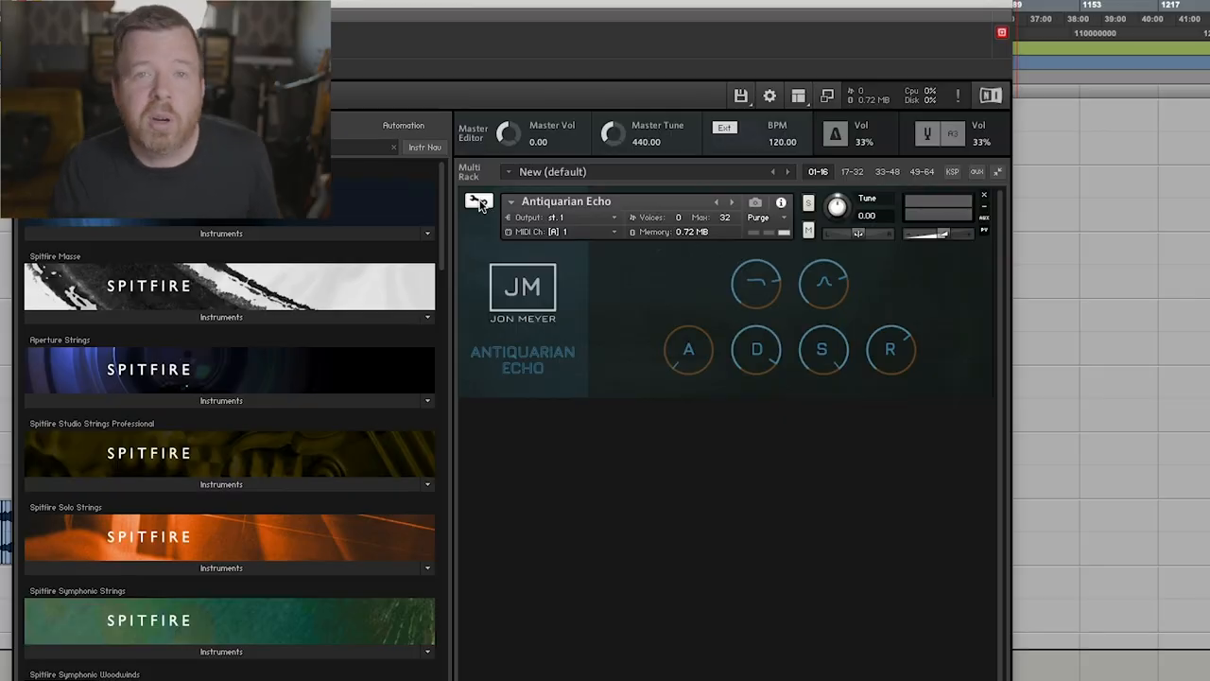
{"action": "mouse_move", "coordinate": [507, 170]}
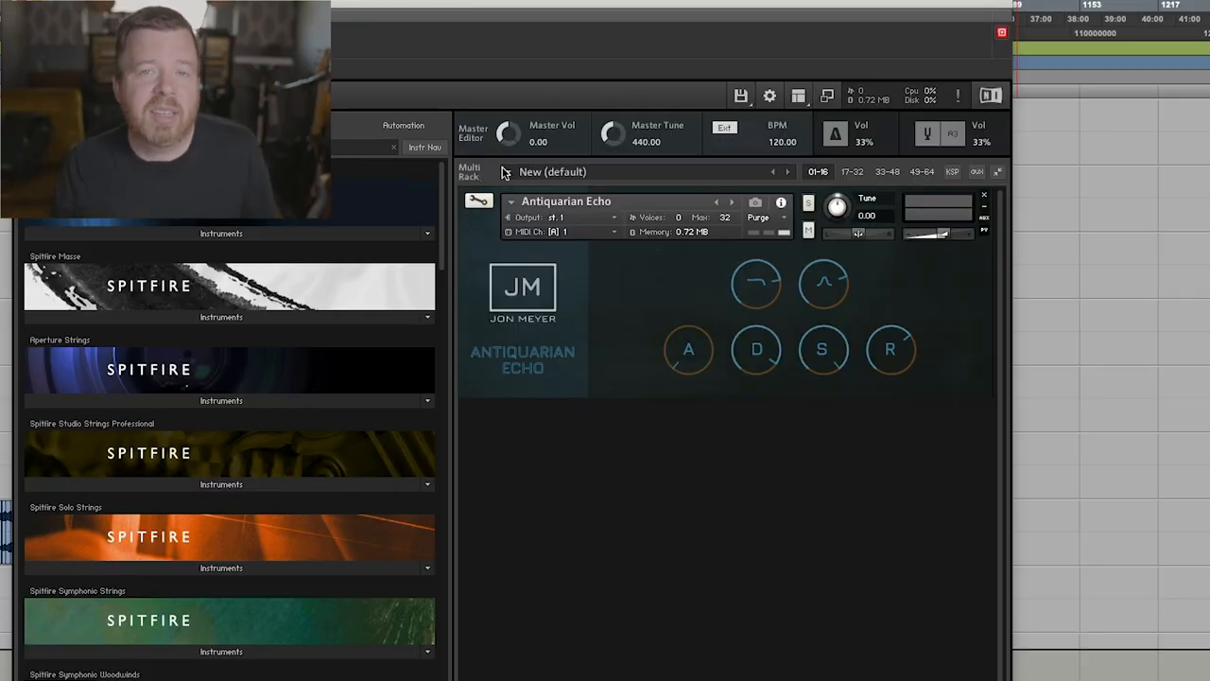